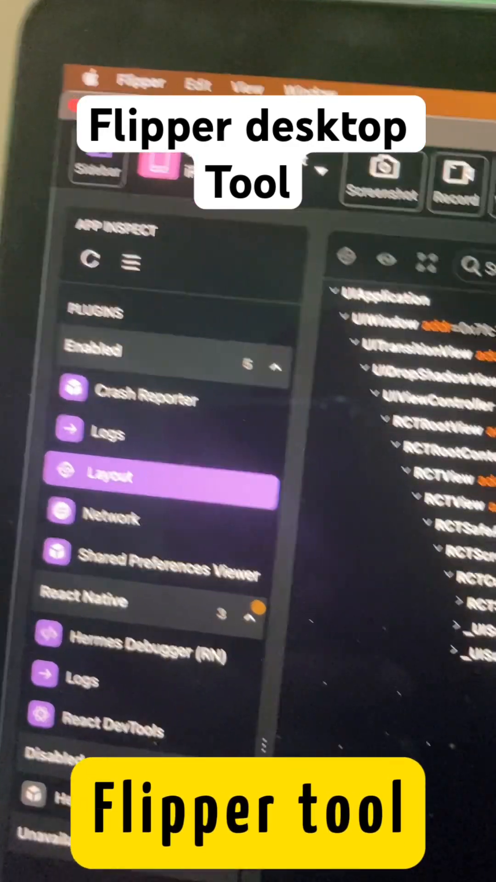
- Show the AwesomeProject React component tree in React DevTools and browse its nested components
click(110, 460)
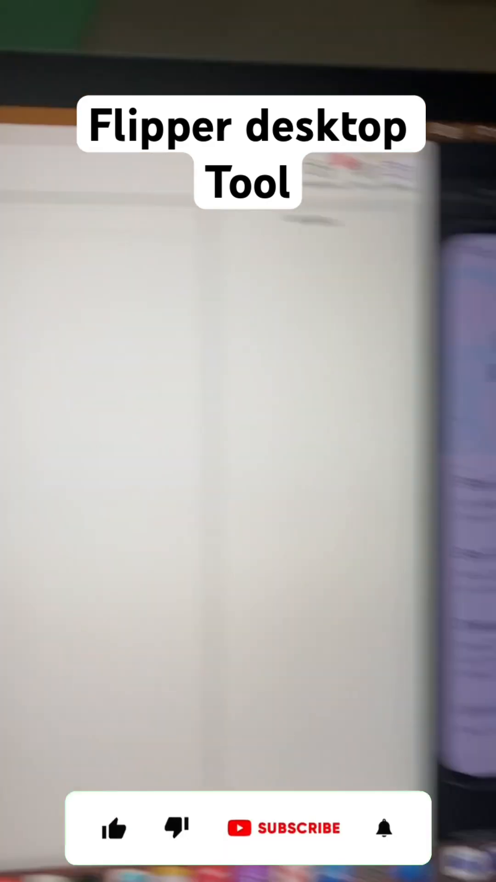
click(114, 806)
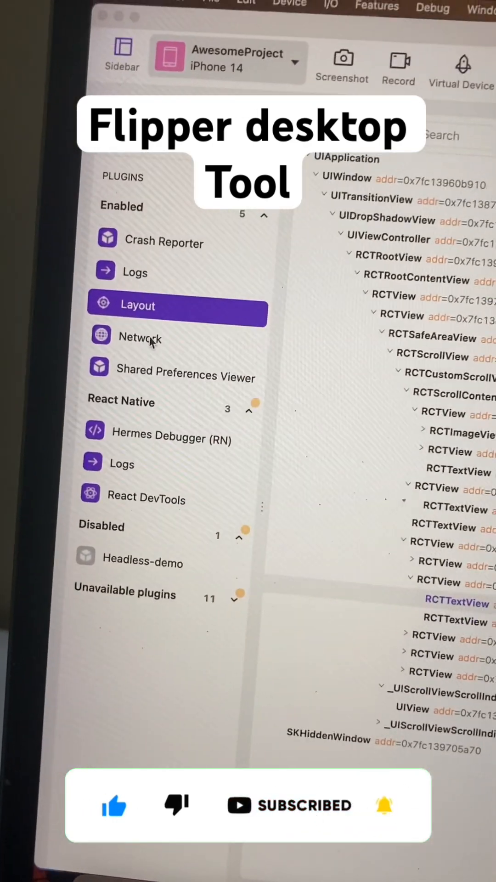
click(141, 336)
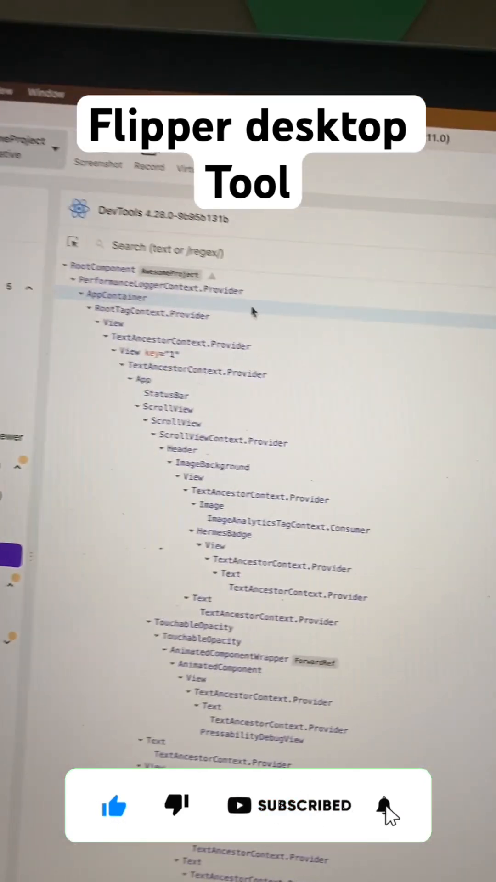
scroll(down, 3)
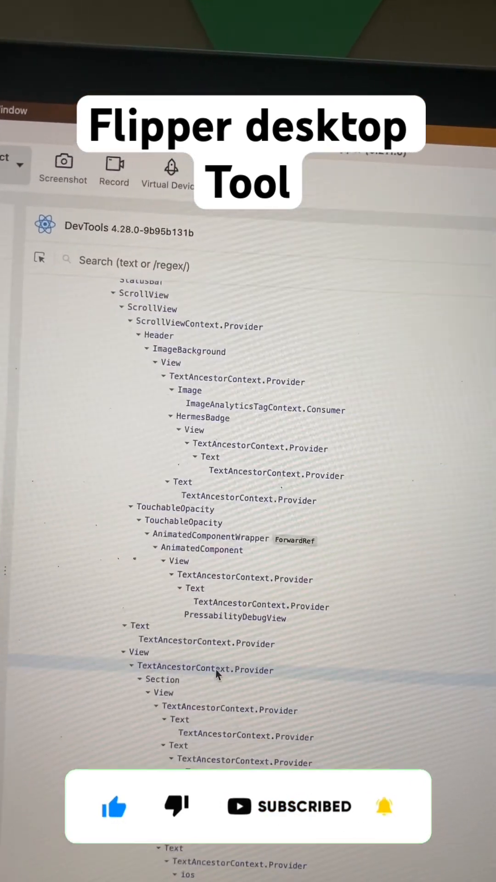